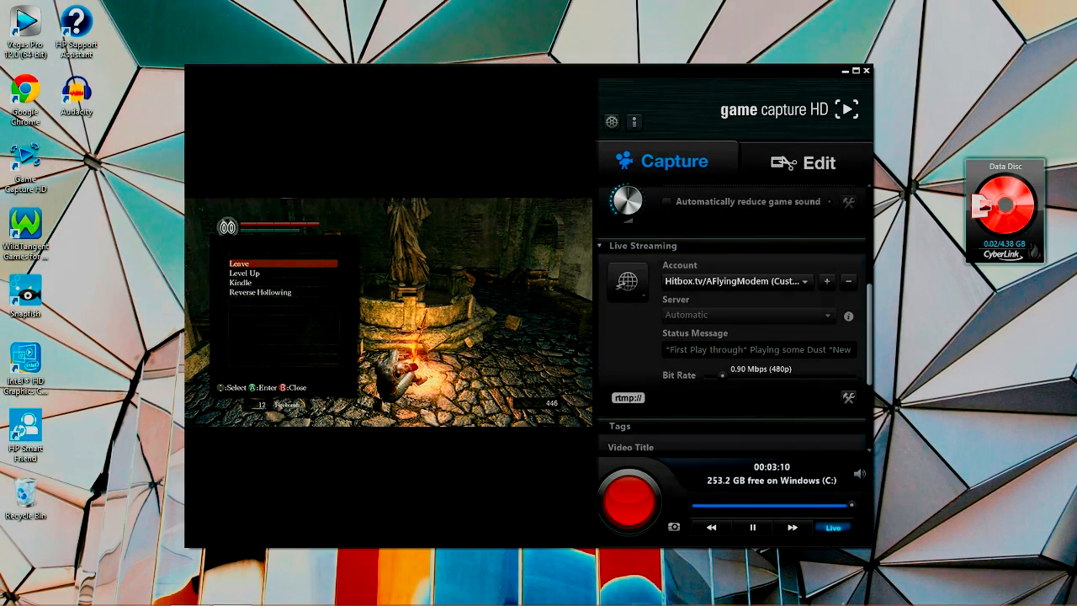
Start a custom RTMP streaming account and name it 'AFM Hitbox Stream'
left_click(627, 397)
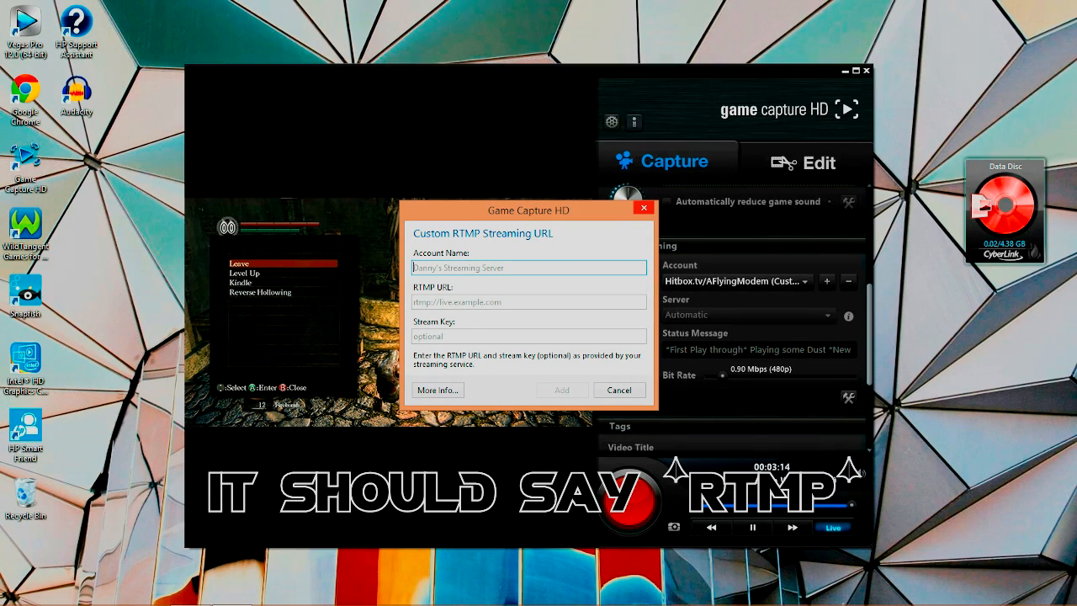
type("AFM Hit")
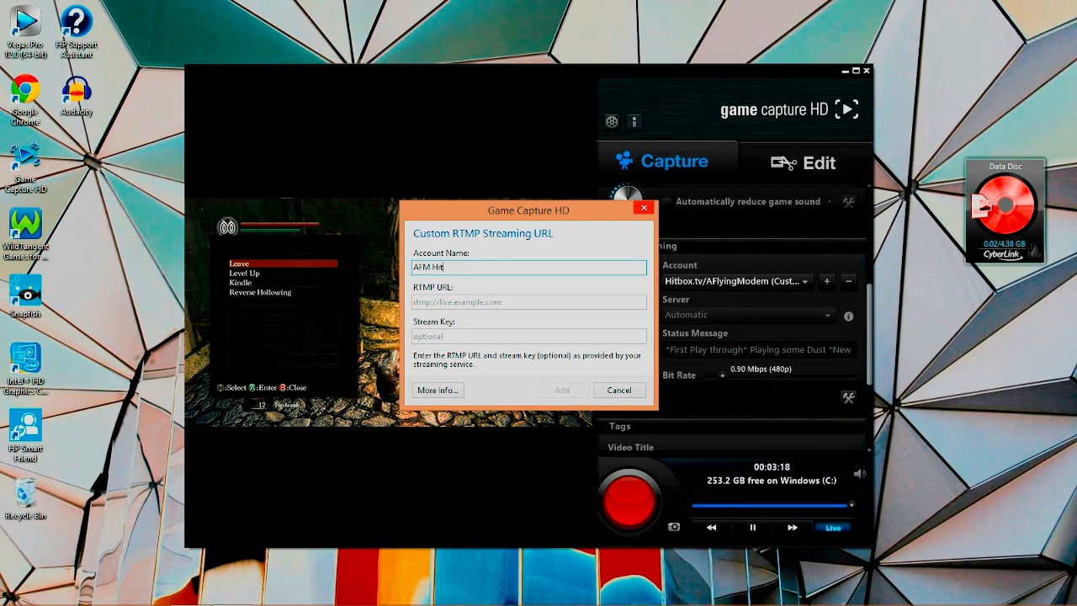
type("bo")
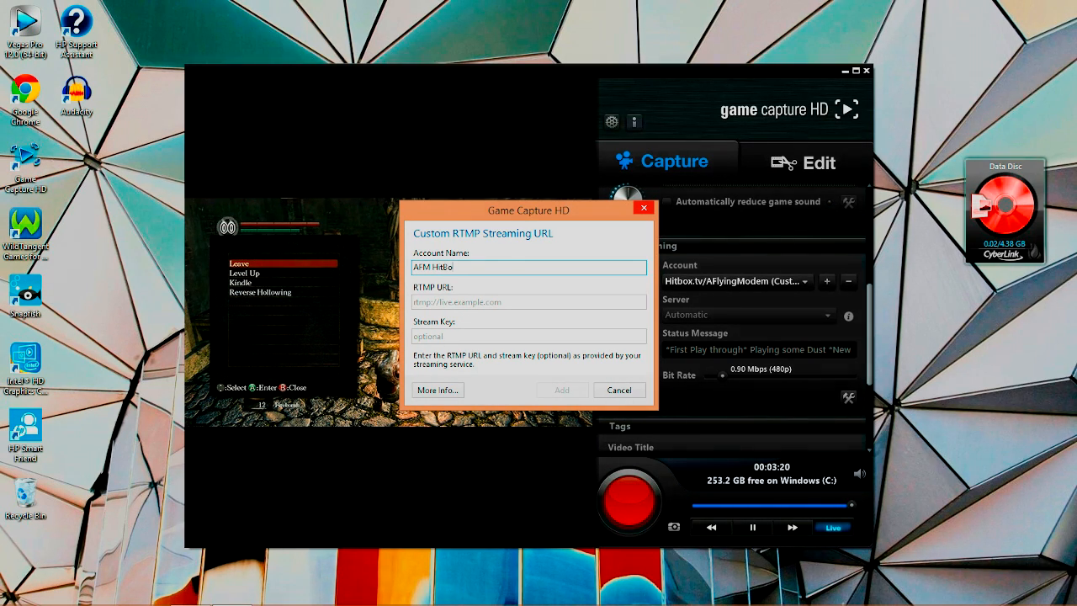
type("x")
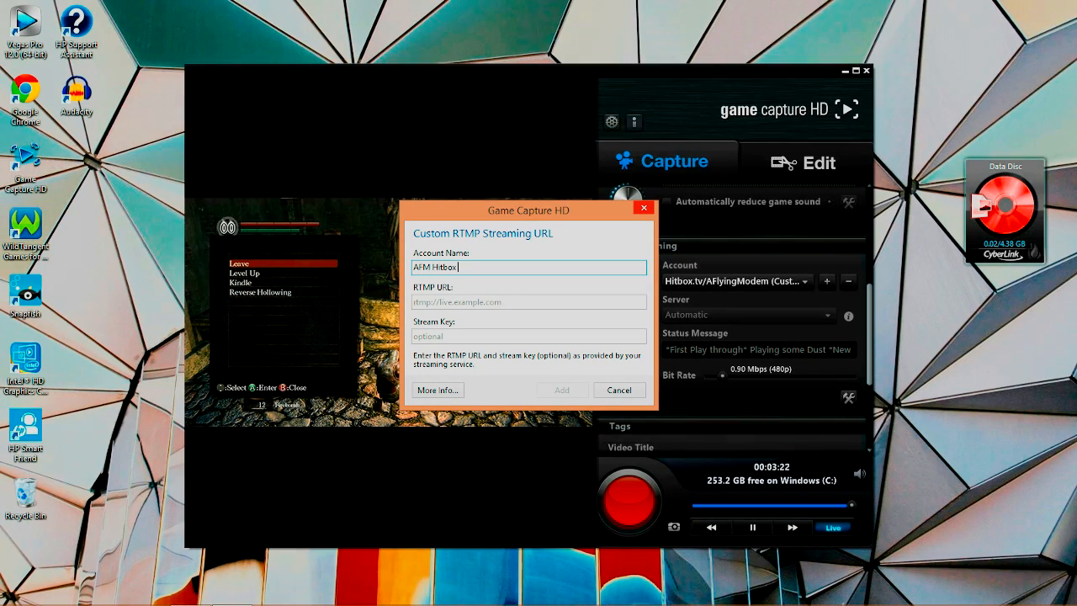
type("Stream")
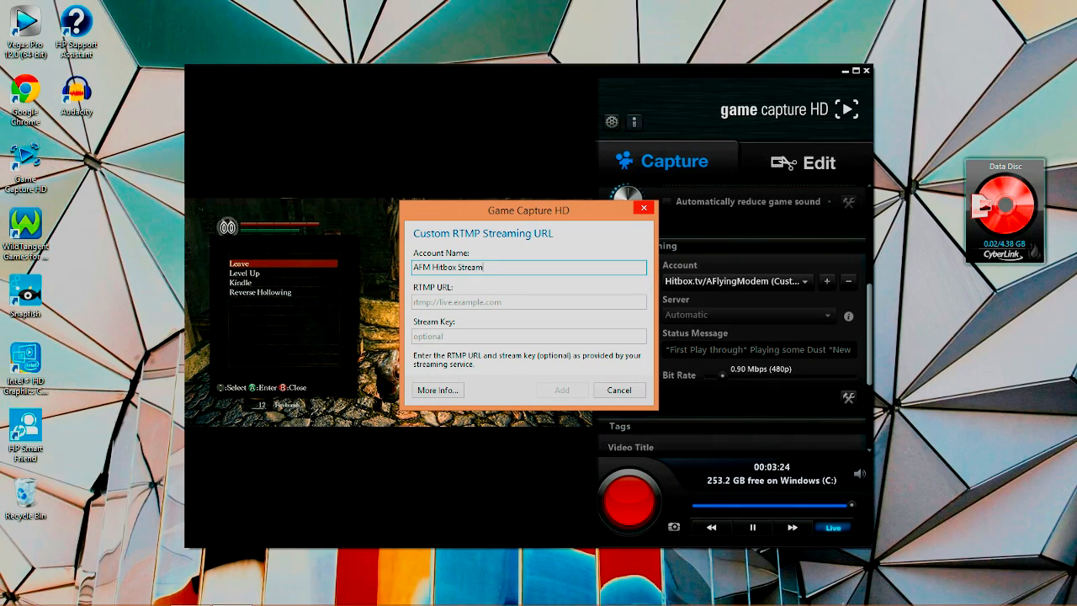
Leave the RTMP URL and Stream Key fields blank and switch to hitbox.tv in Chrome
left_click(528, 301)
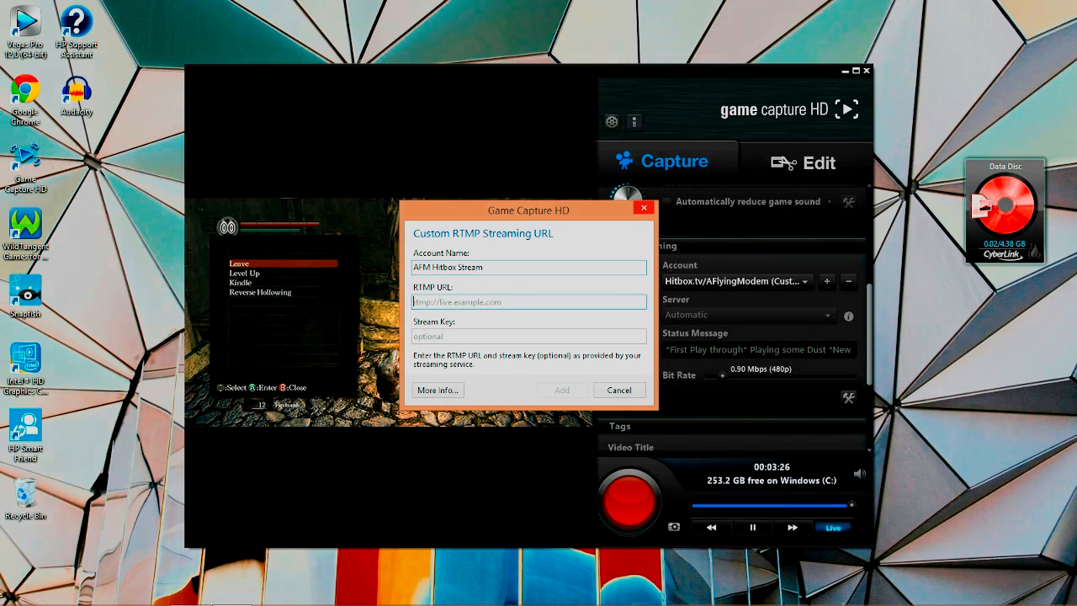
left_click(528, 336)
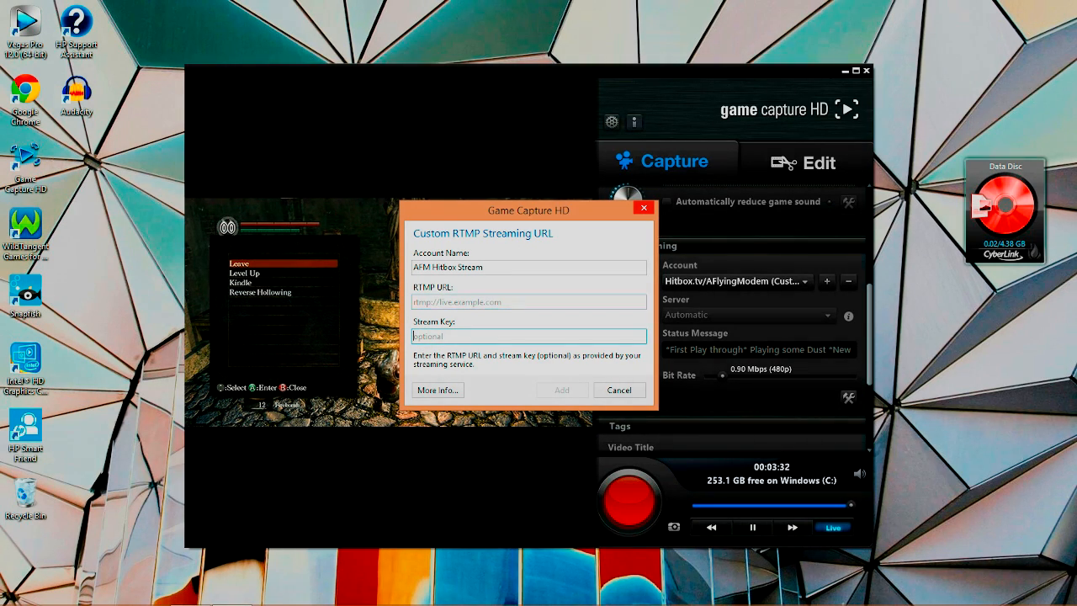
left_click(528, 301)
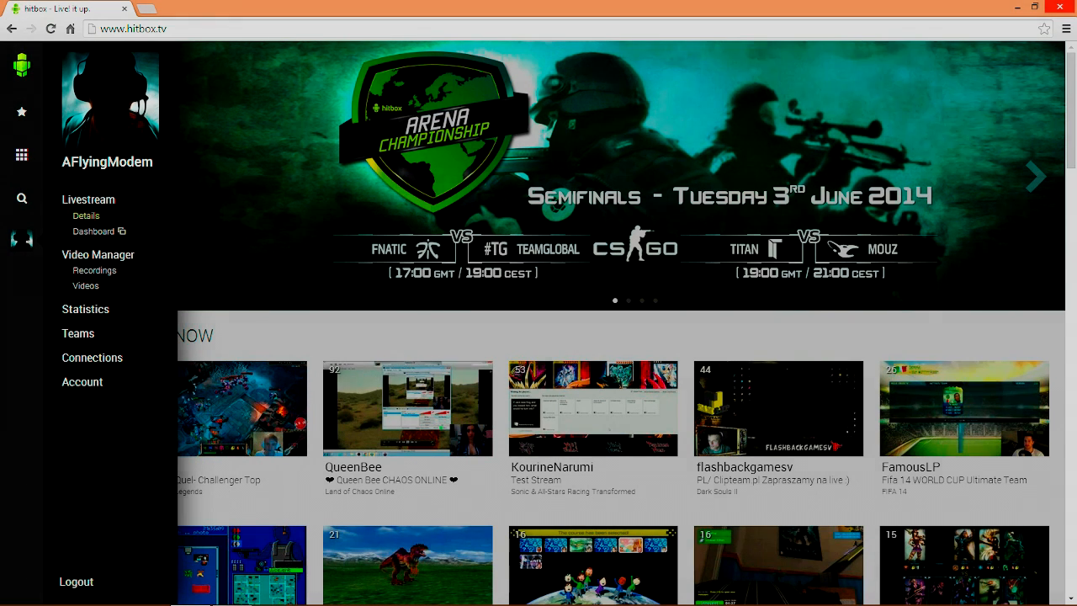
Open Livestream > Details on hitbox.tv to get the ingest URL rtmp://live.hitbox.tv/push
left_click(88, 199)
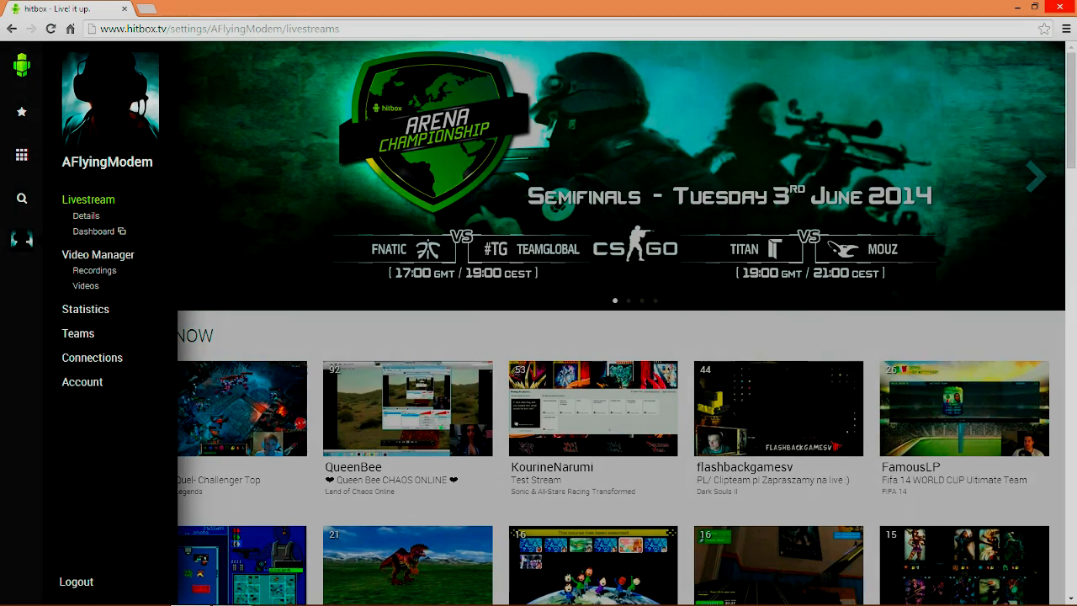
left_click(86, 216)
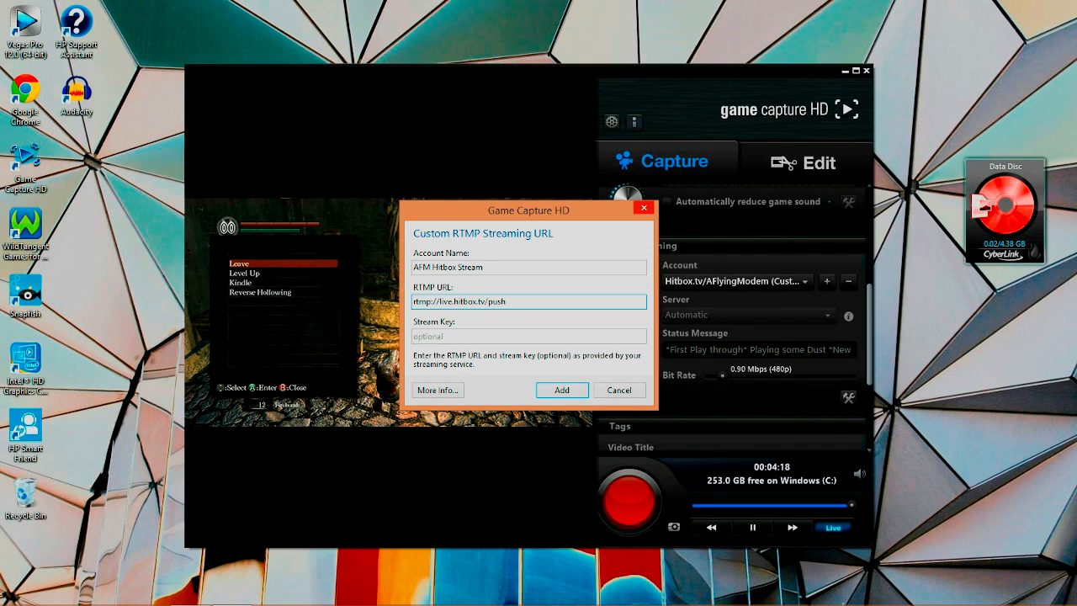
Add the Hitbox.tv Custom RTMP account, select it as the streaming account, and go Live
left_click(529, 336)
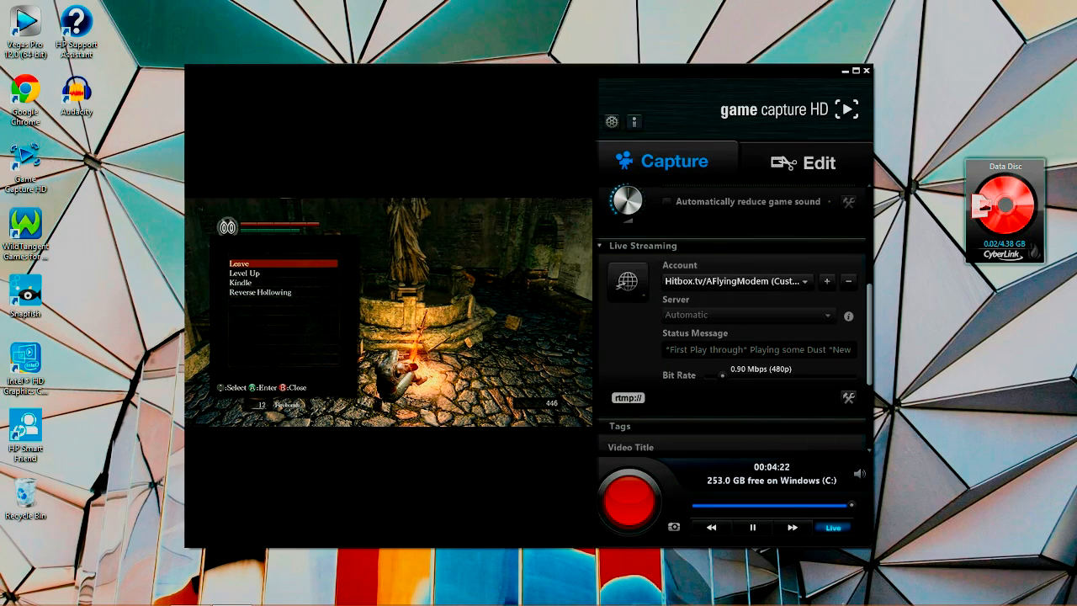
left_click(804, 281)
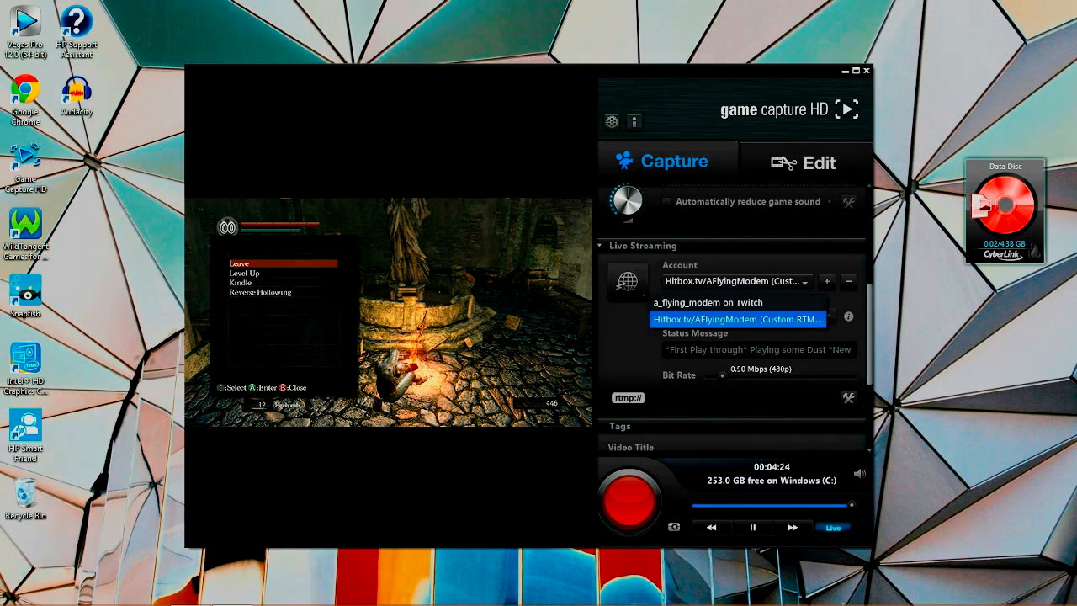
left_click(736, 319)
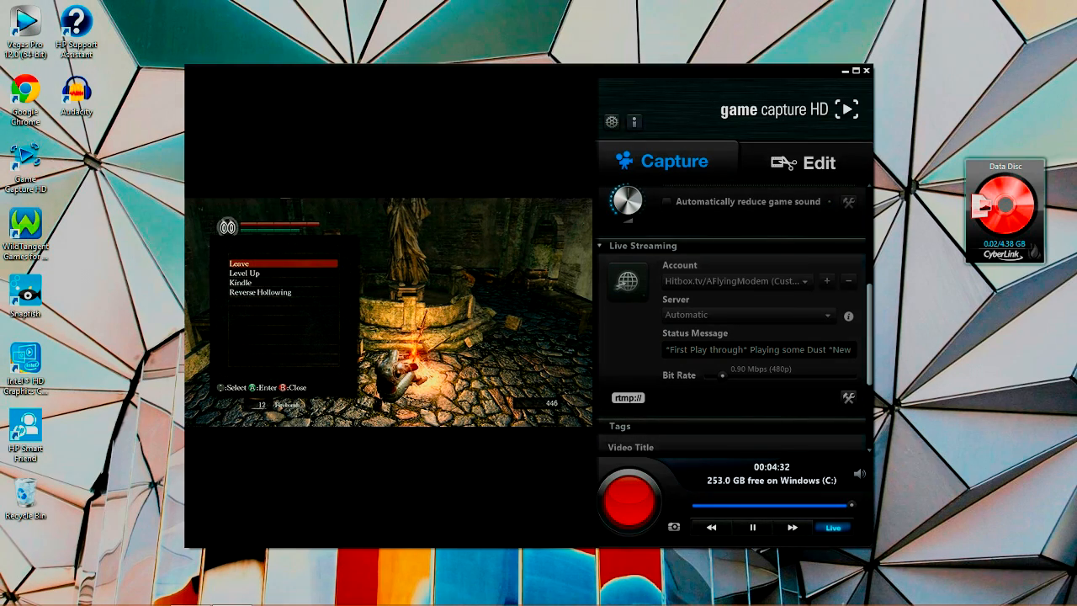
left_click(751, 527)
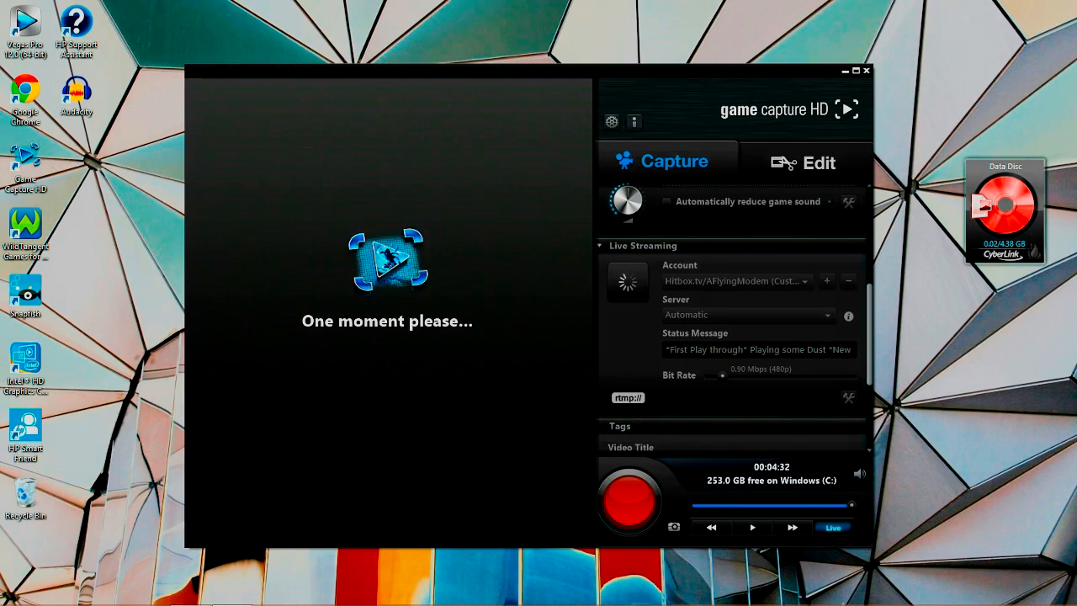